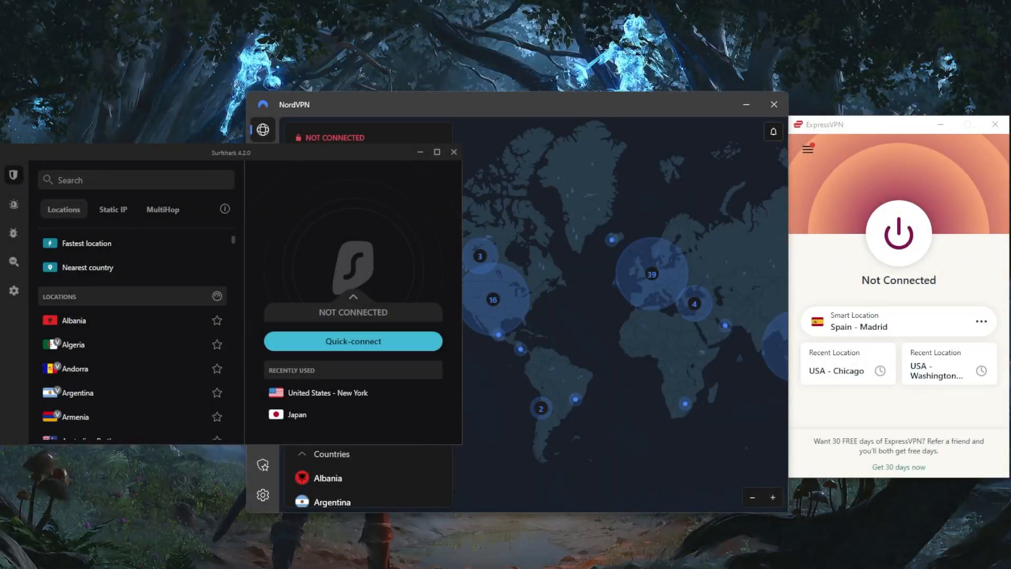
pyautogui.moveTo(205, 333)
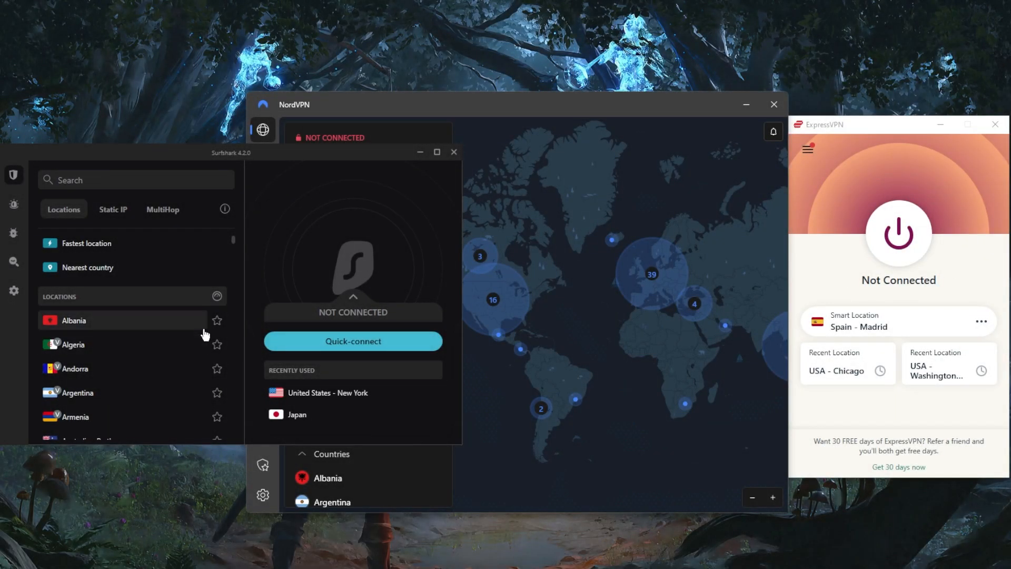
pyautogui.moveTo(136, 249)
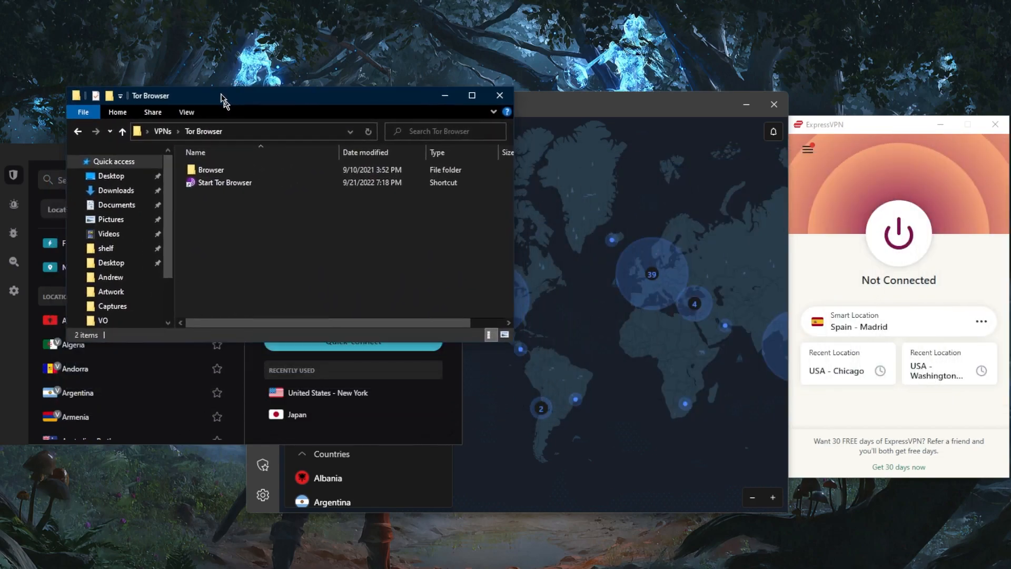
# - Move the VPNs > Tor Browser folder window to the left side of the screen
pyautogui.moveTo(226, 95); pyautogui.dragTo(190, 61)
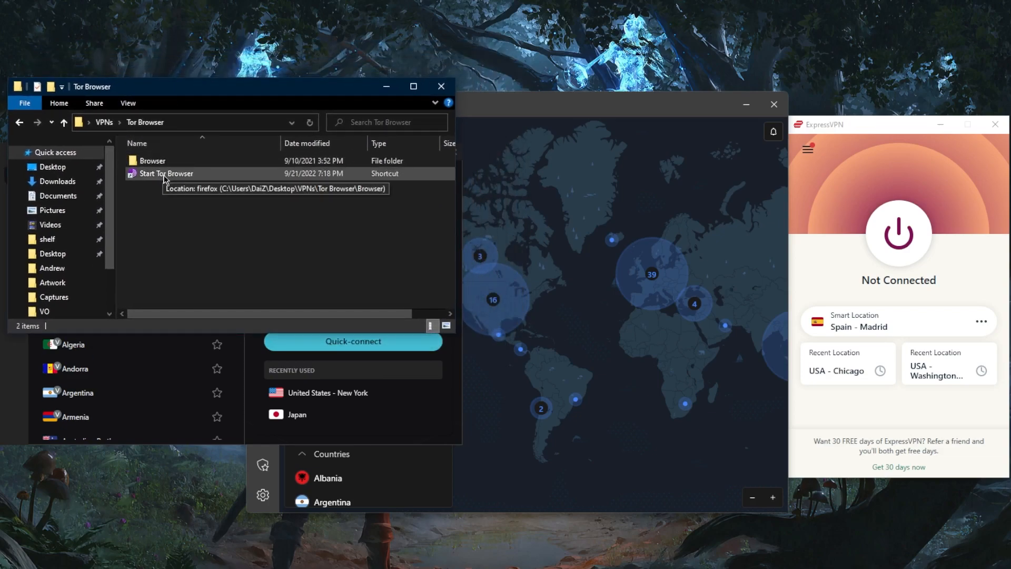
pyautogui.click(14, 155)
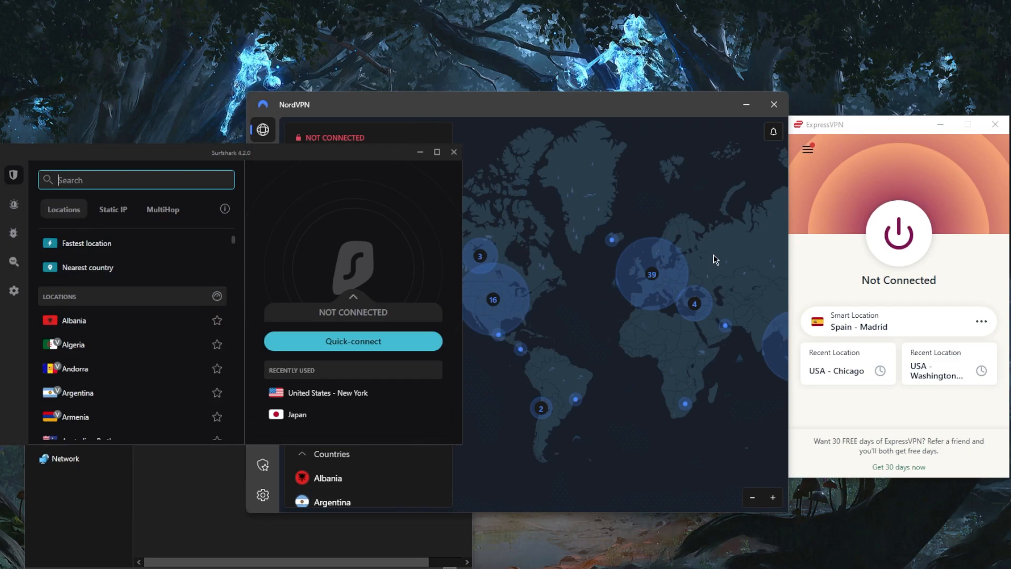
pyautogui.moveTo(716, 374)
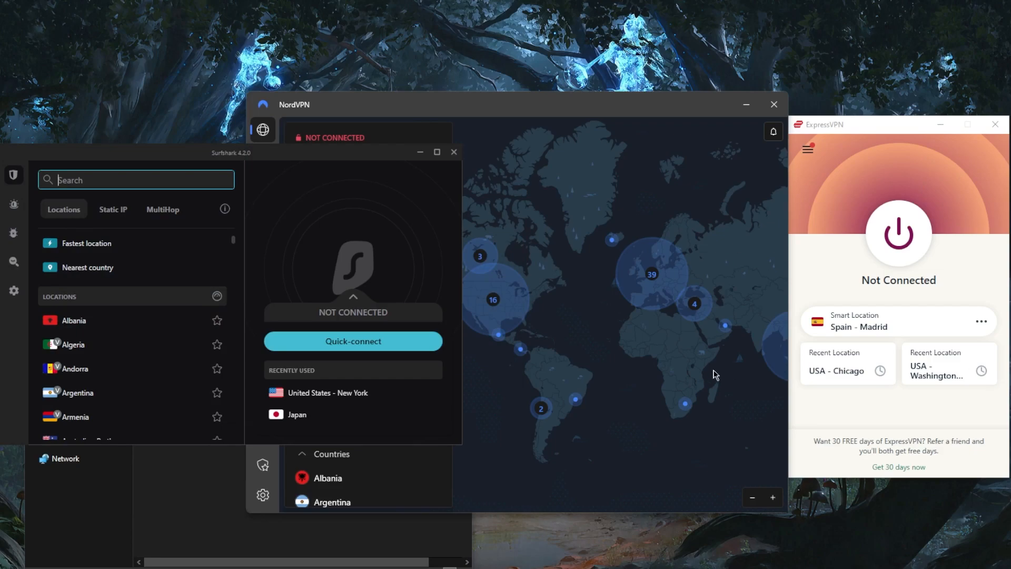
pyautogui.moveTo(380, 537)
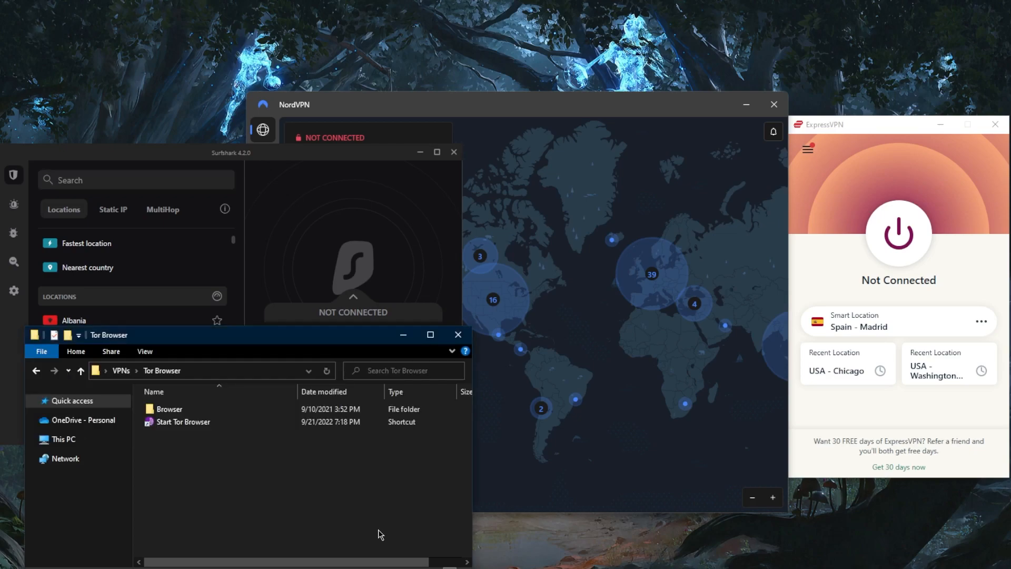
pyautogui.moveTo(183, 422)
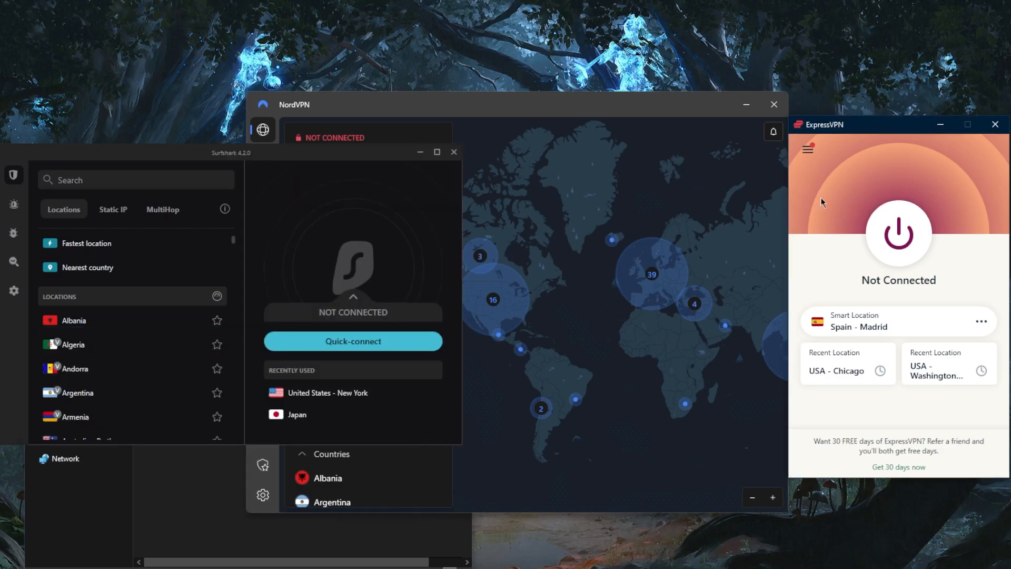
pyautogui.moveTo(885, 246)
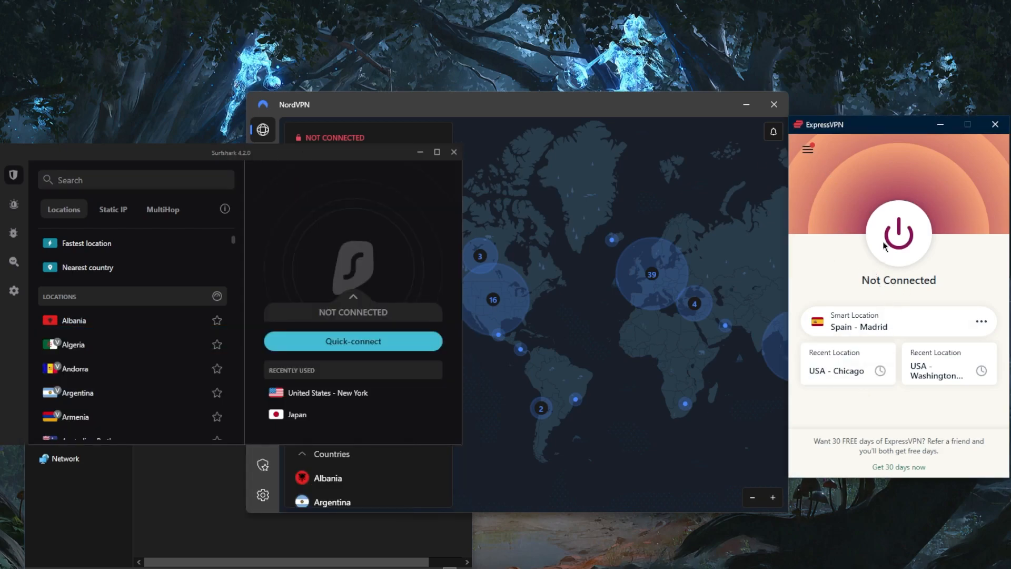
# - Connect ExpressVPN to Spain - Madrid, close the IP check page, and launch Start Tor Browser
pyautogui.click(897, 233)
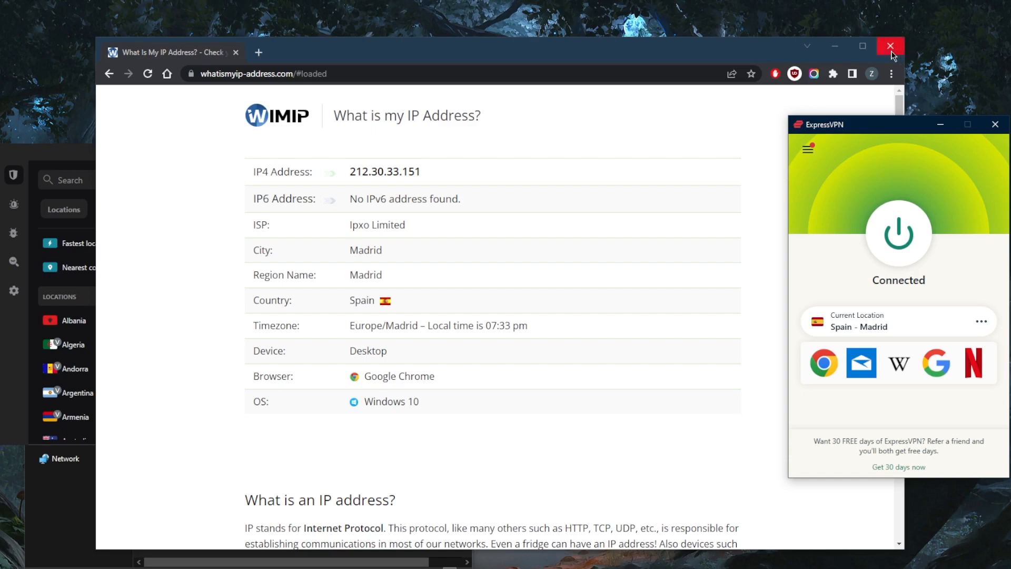
pyautogui.click(891, 46)
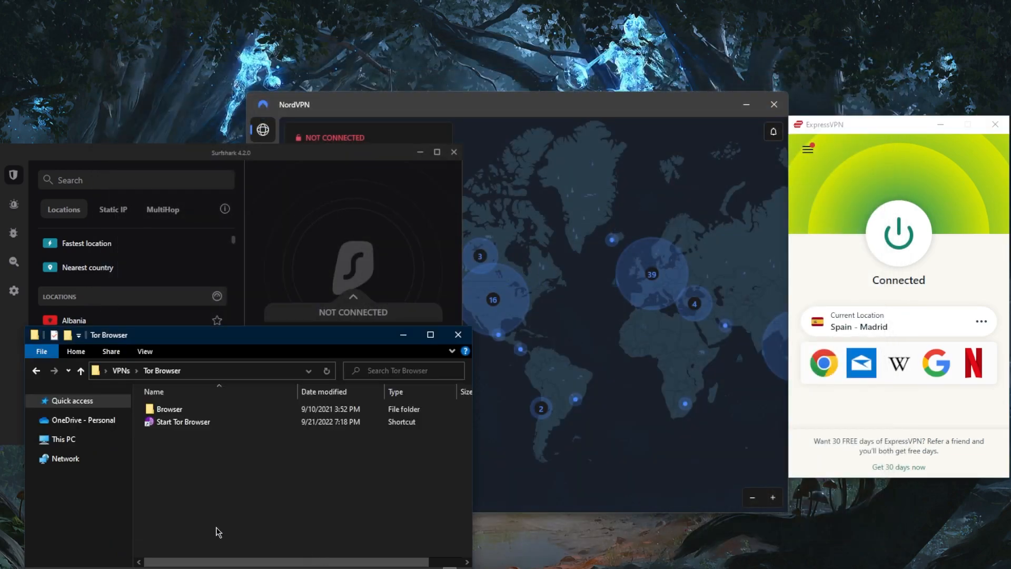
pyautogui.click(182, 421)
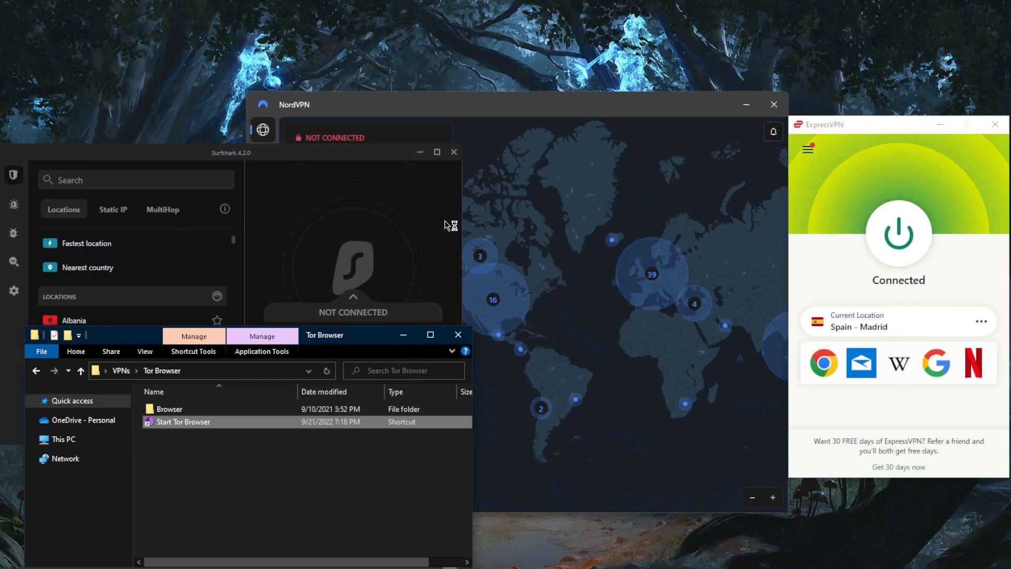
pyautogui.doubleClick(183, 421)
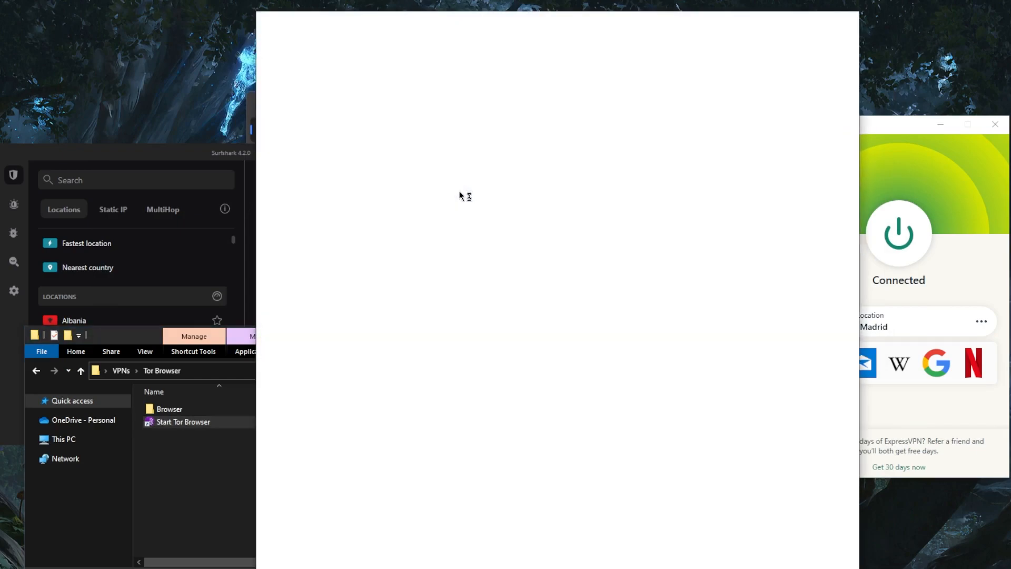
# - Launch the Start Tor Browser shortcut again while Tor establishes its network connection
pyautogui.doubleClick(182, 422)
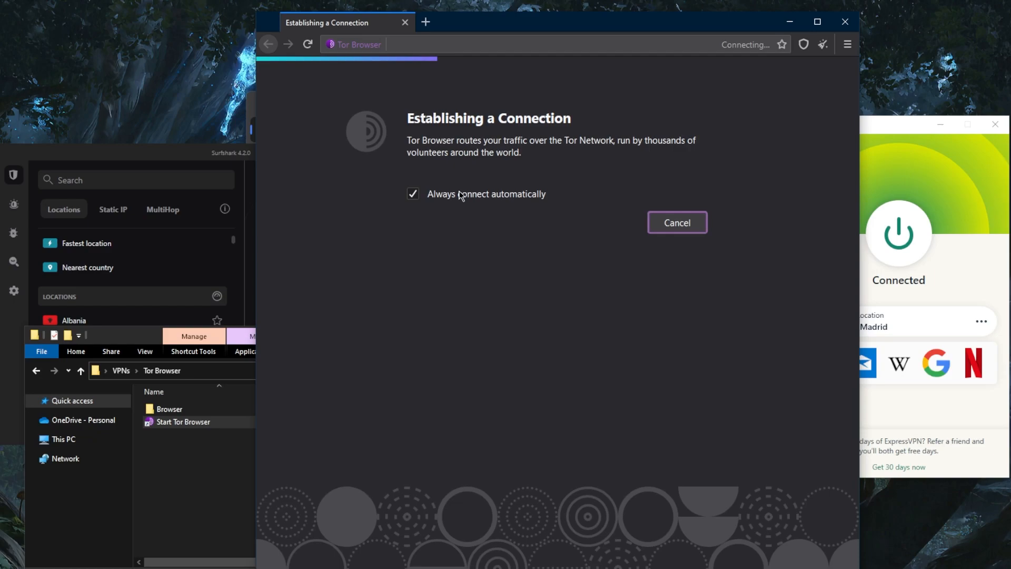
pyautogui.moveTo(475, 197)
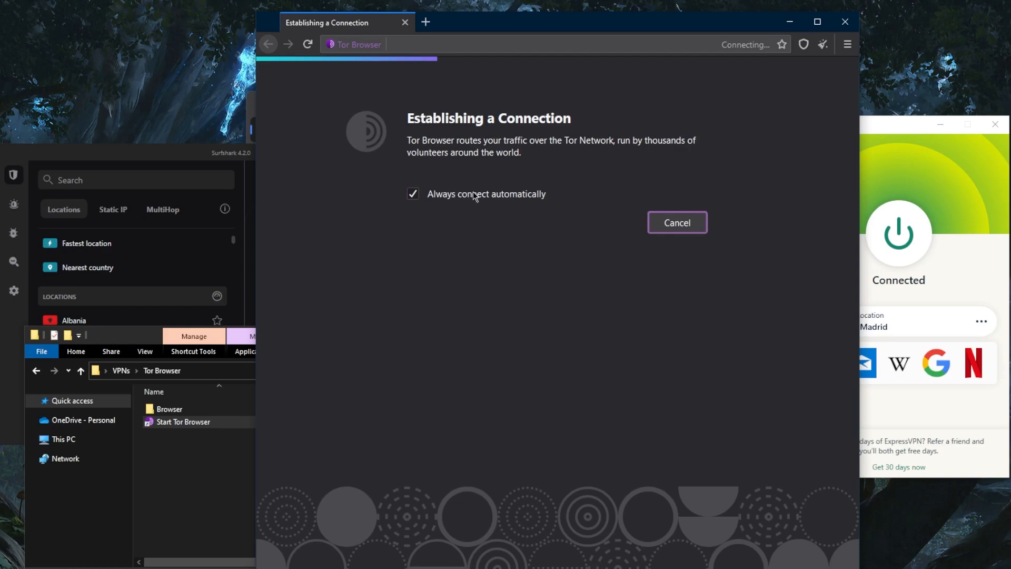
pyautogui.moveTo(491, 188)
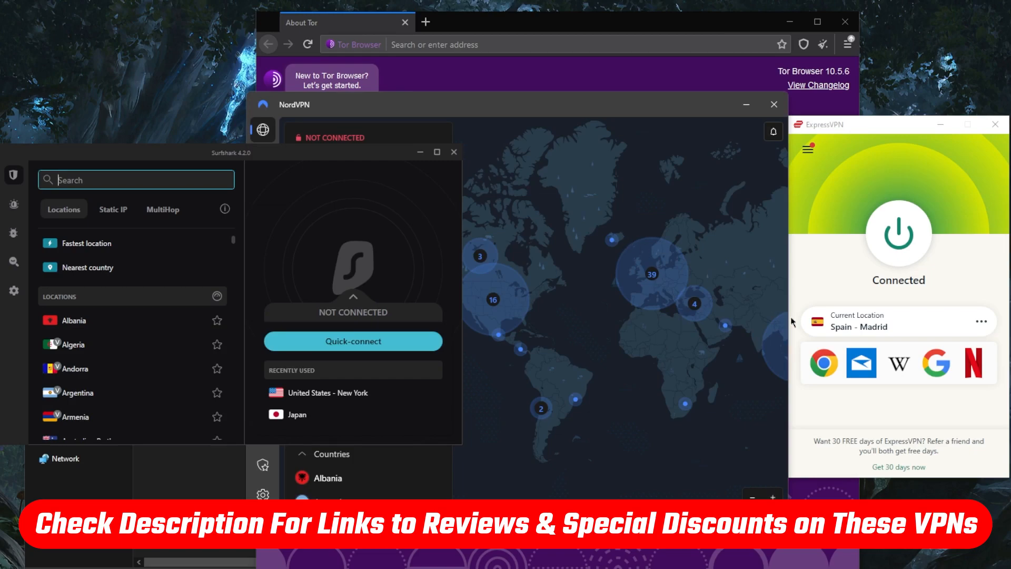
pyautogui.moveTo(653, 315)
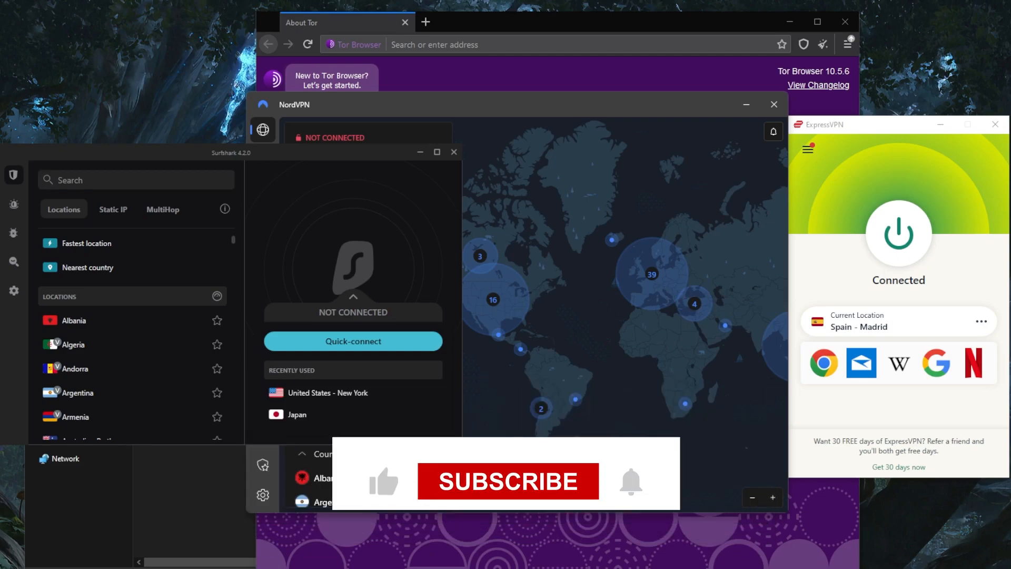
pyautogui.click(507, 481)
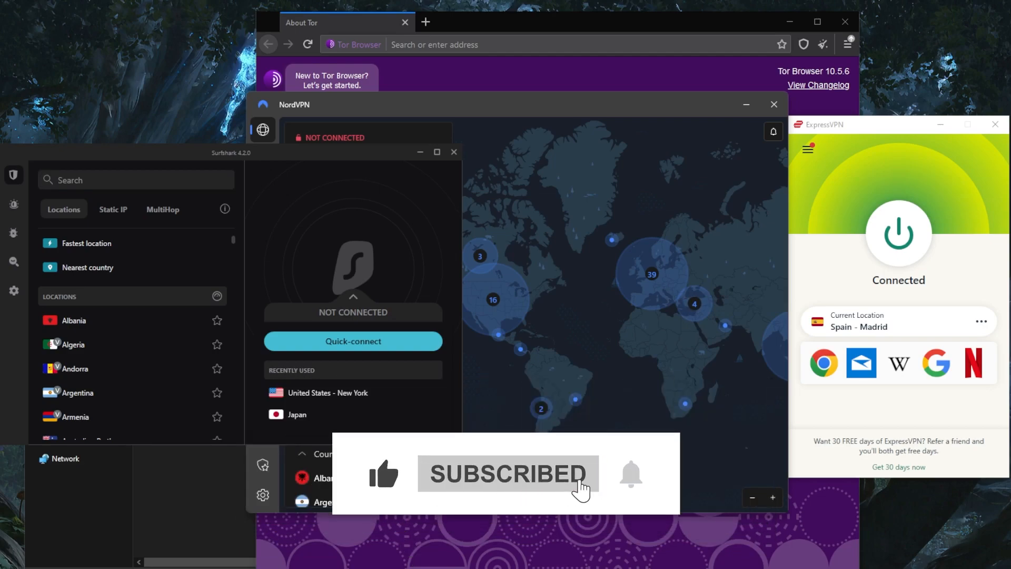